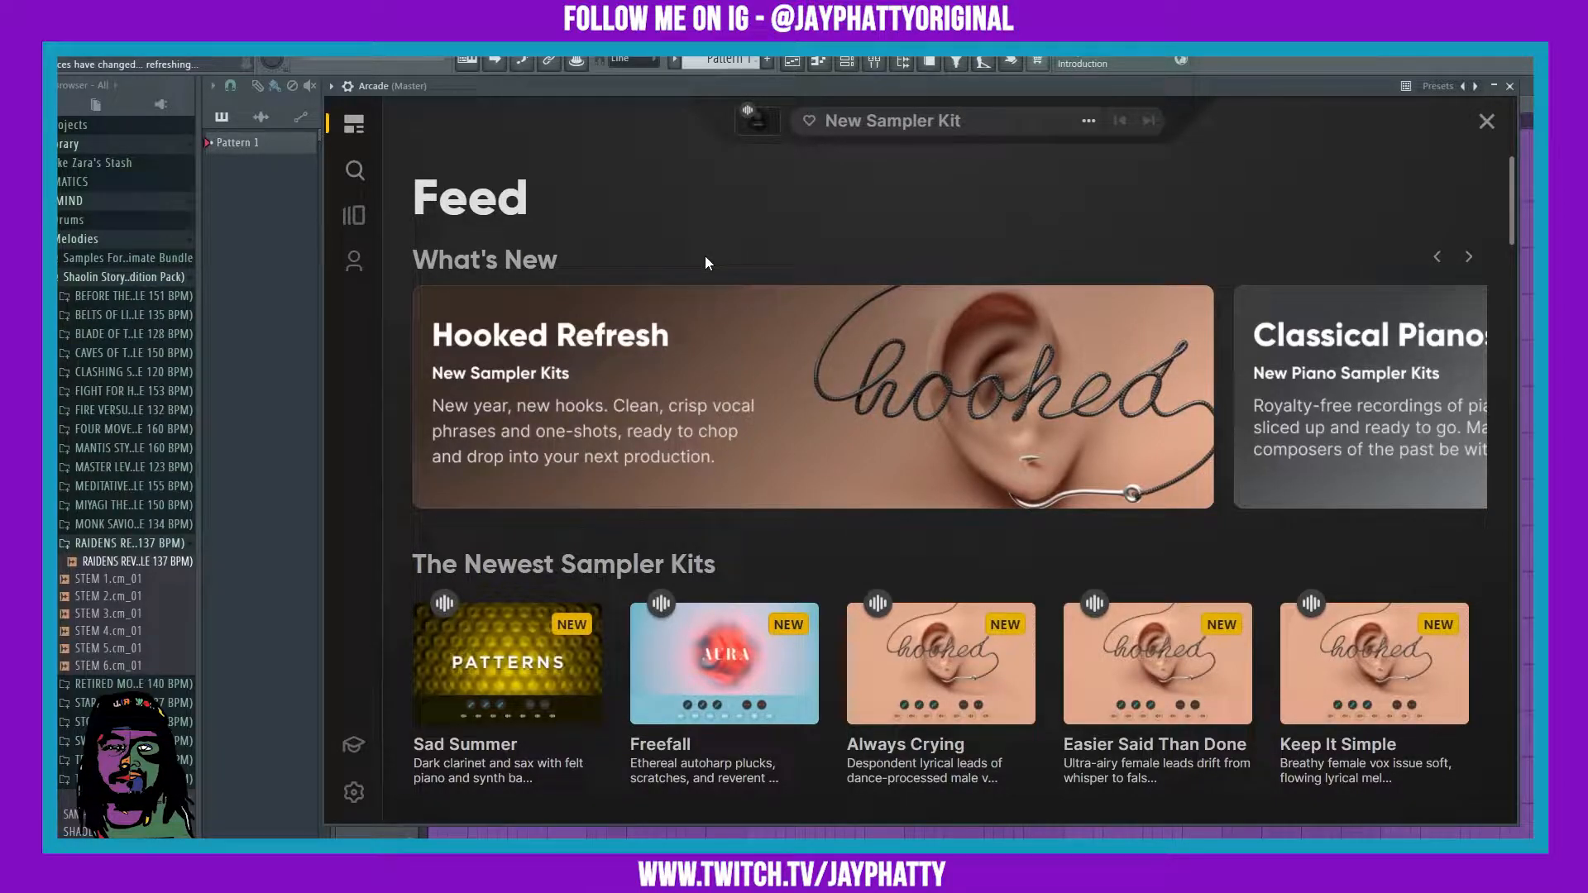
mouse_move(595, 292)
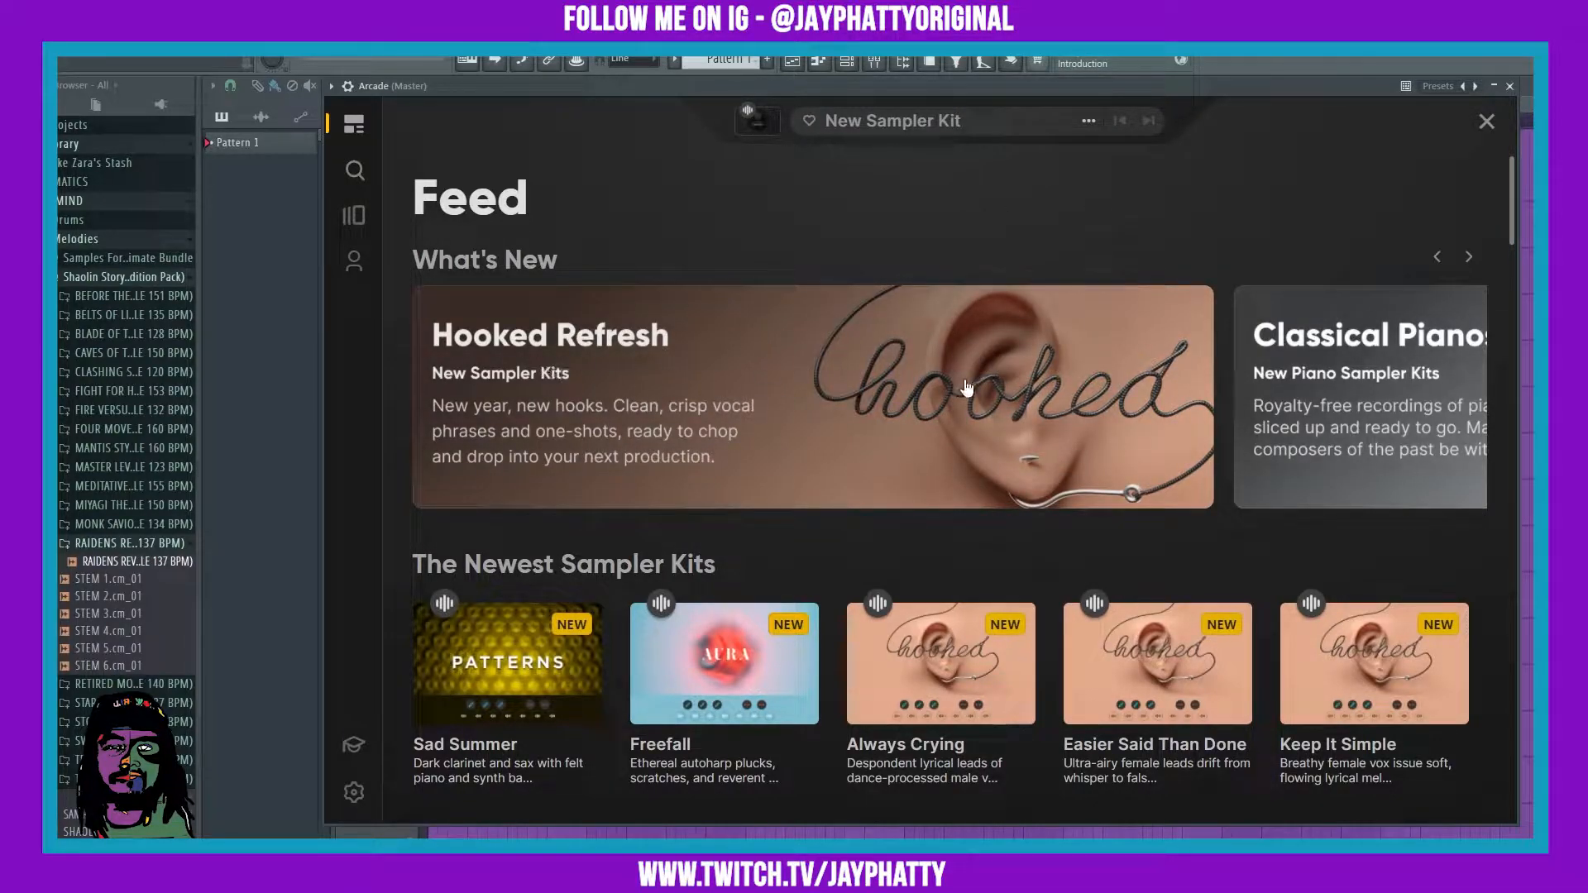
Scroll down the Arcade news feed toward the sampler kits library
scroll("down", 3)
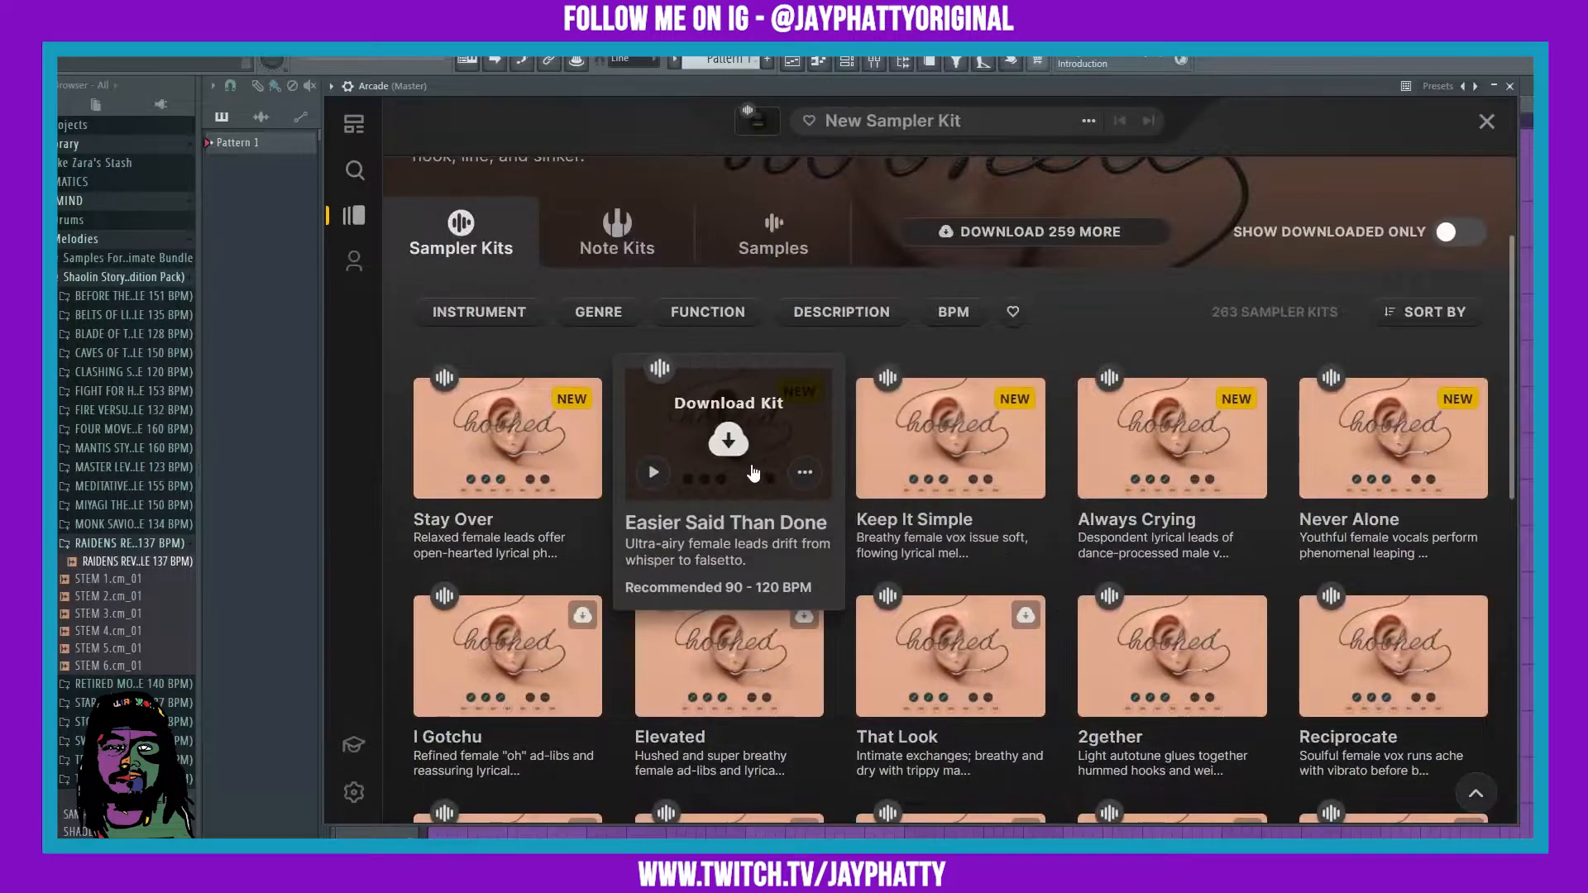
left_click(727, 441)
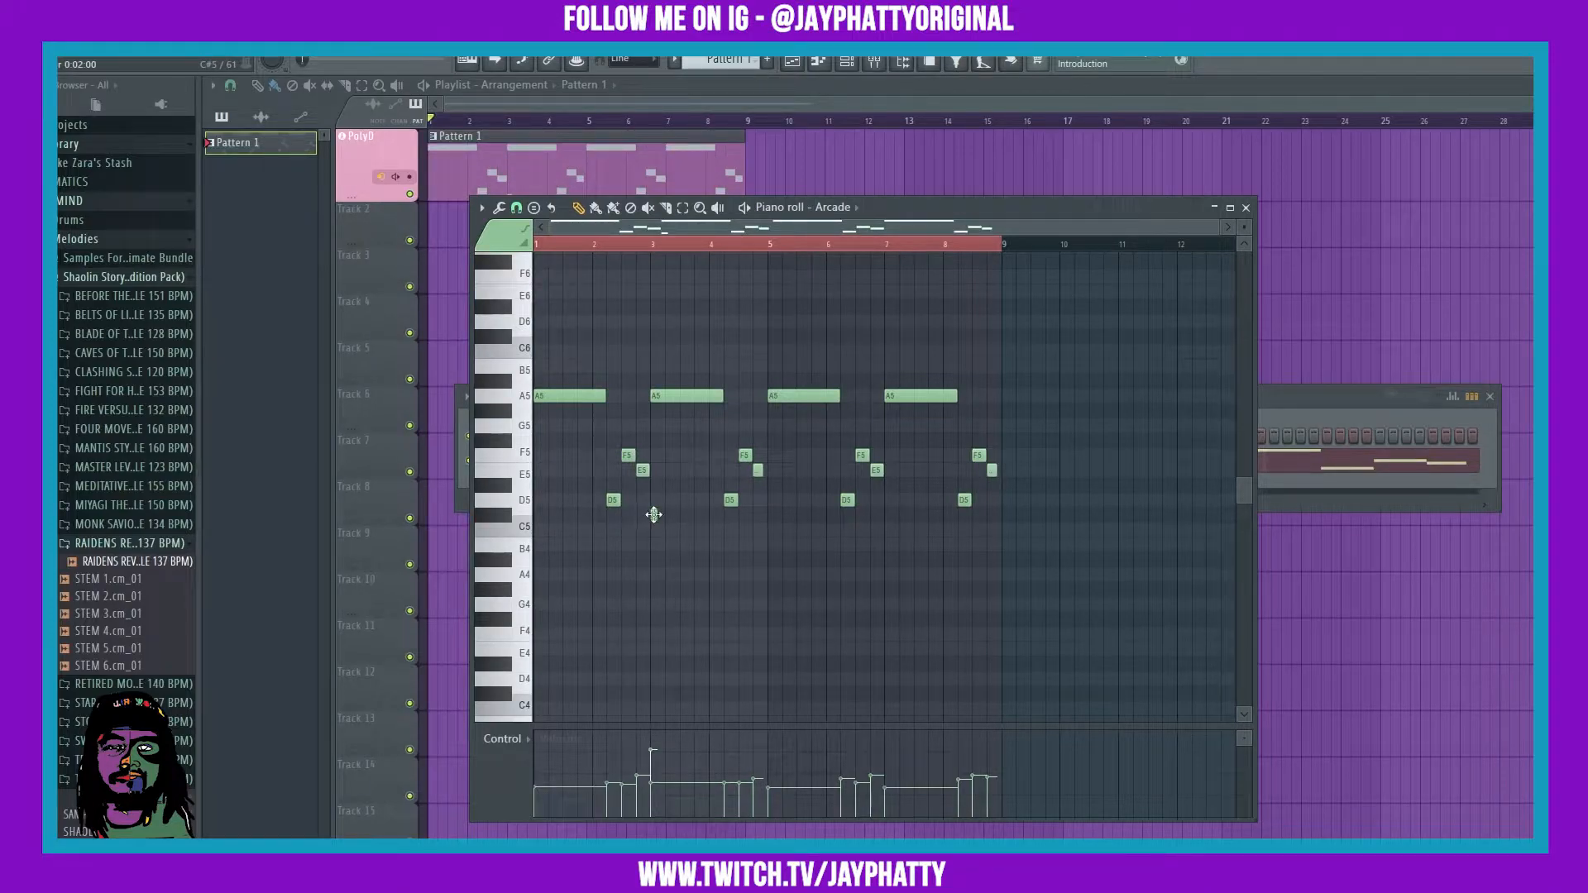
Draw a lower A#4 note beneath the chop melody and close the piano roll
left_click(668, 514)
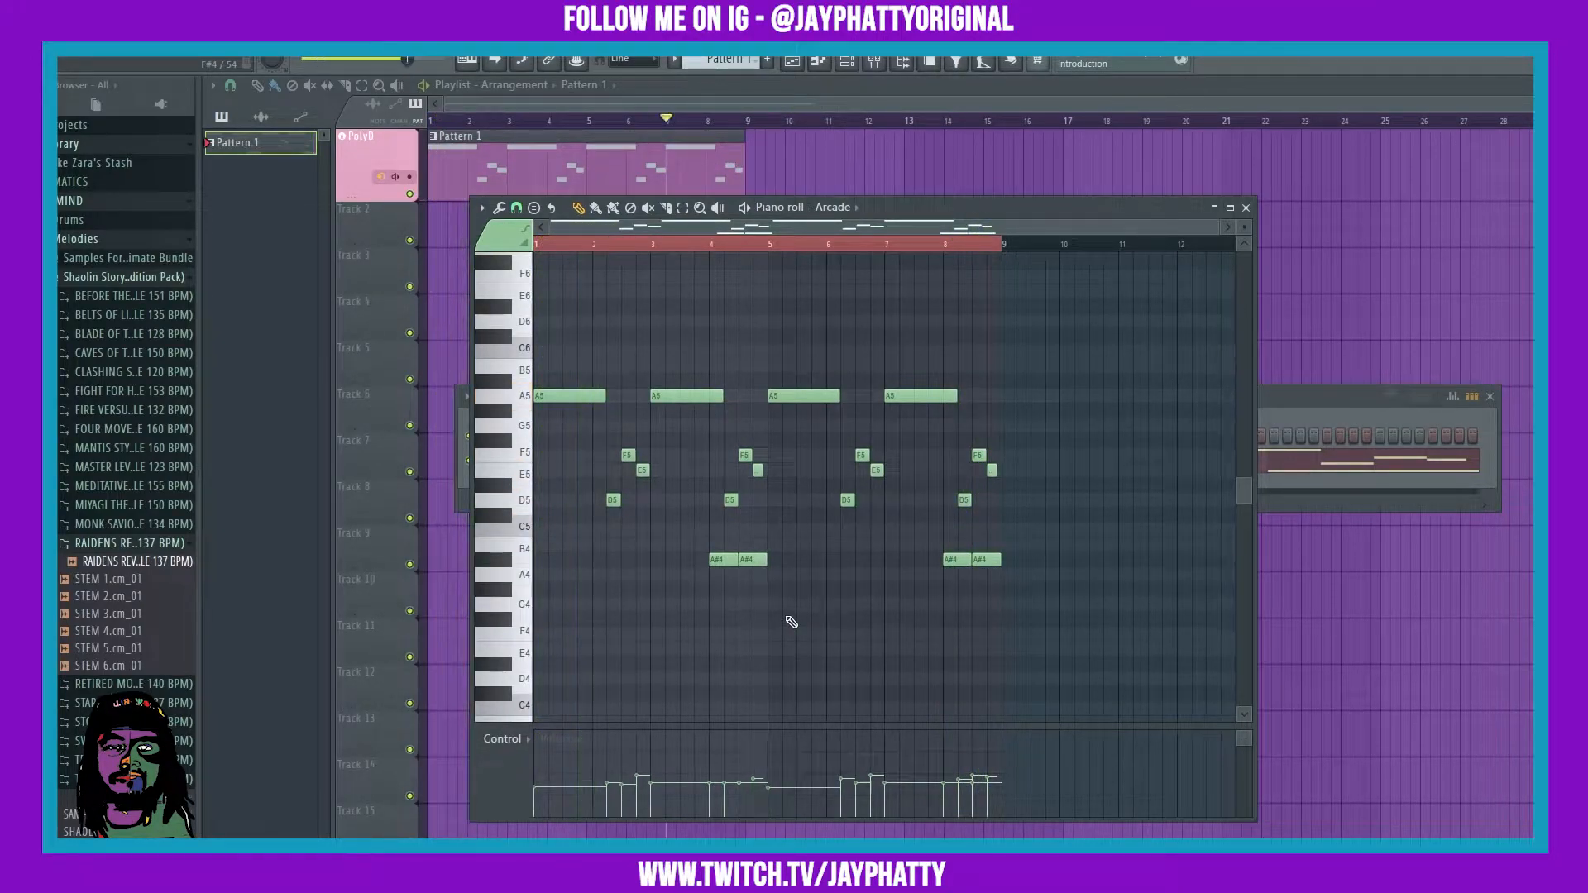
left_click(1246, 208)
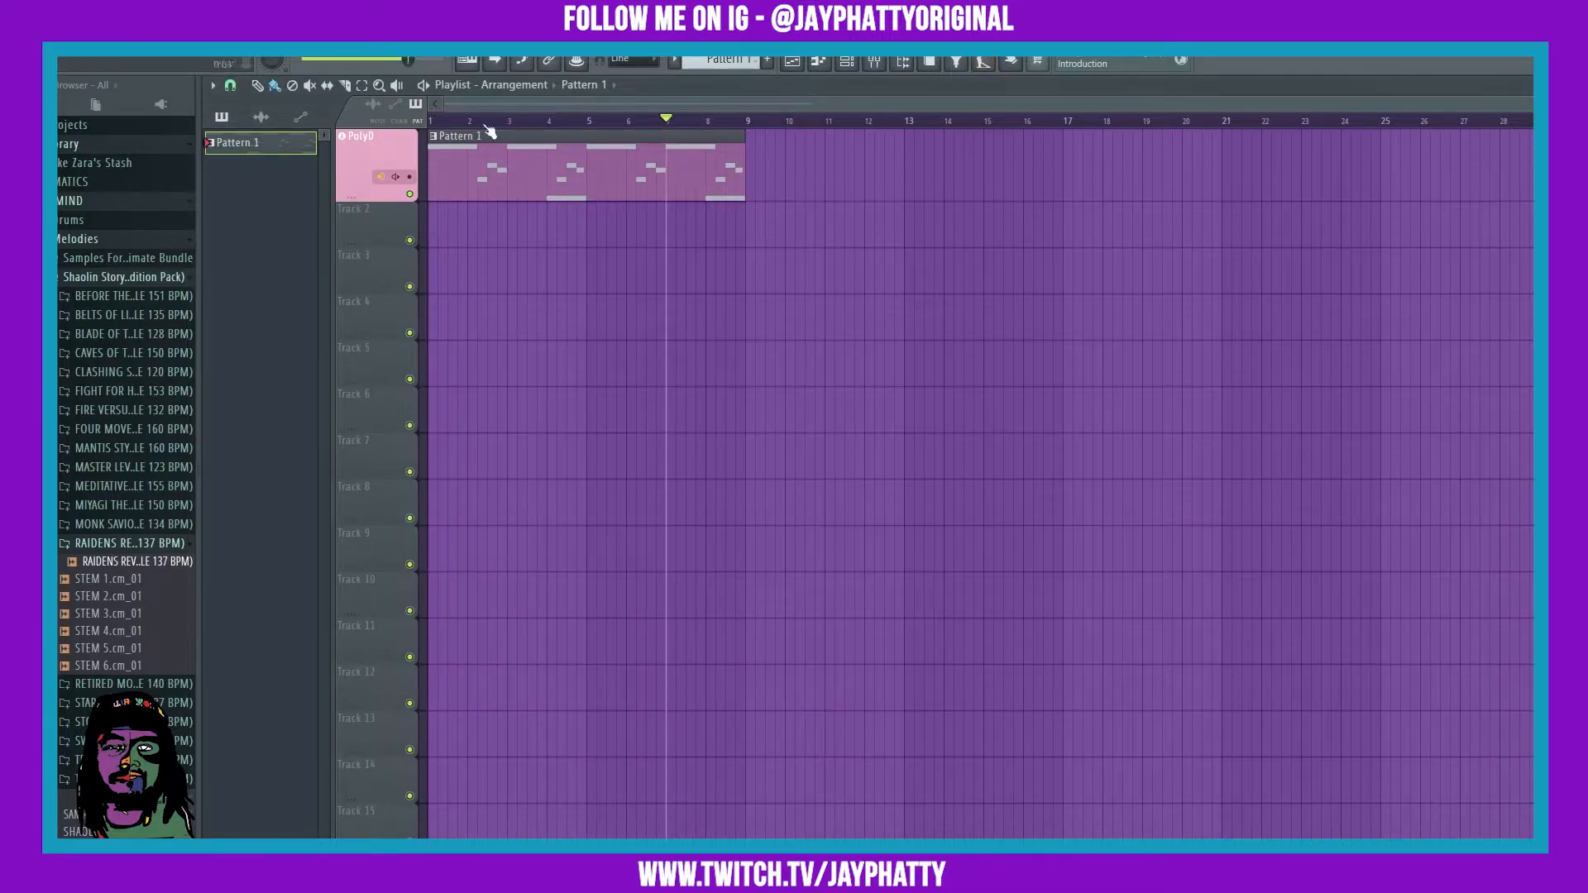
Move Pattern 1 onto Track 4 and consolidate that track from its start
left_click_drag(582, 167, 582, 314)
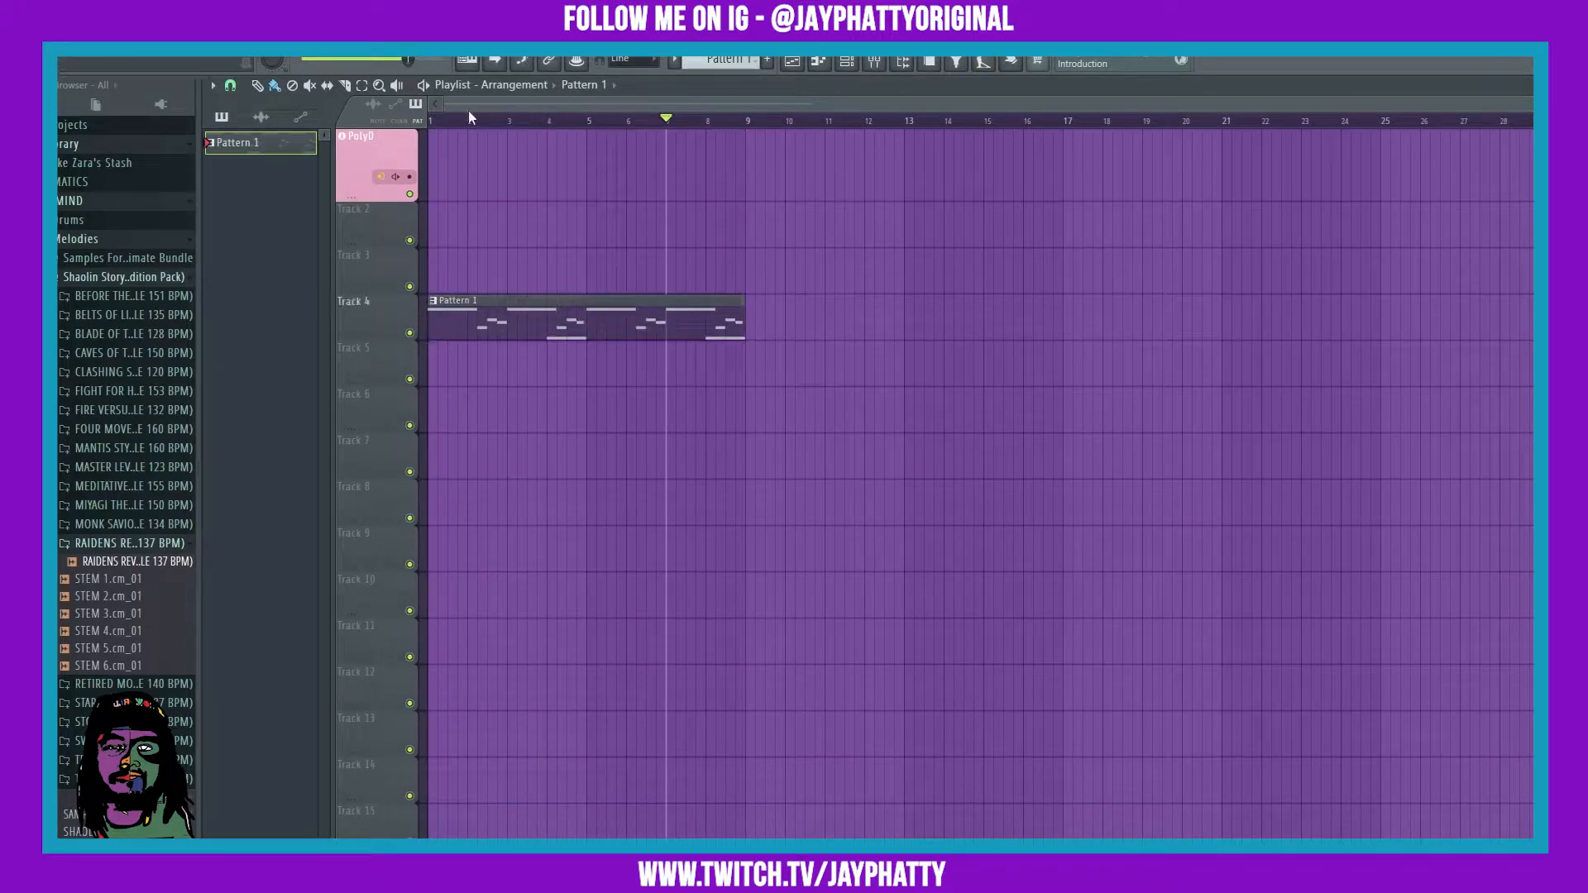
right_click(380, 301)
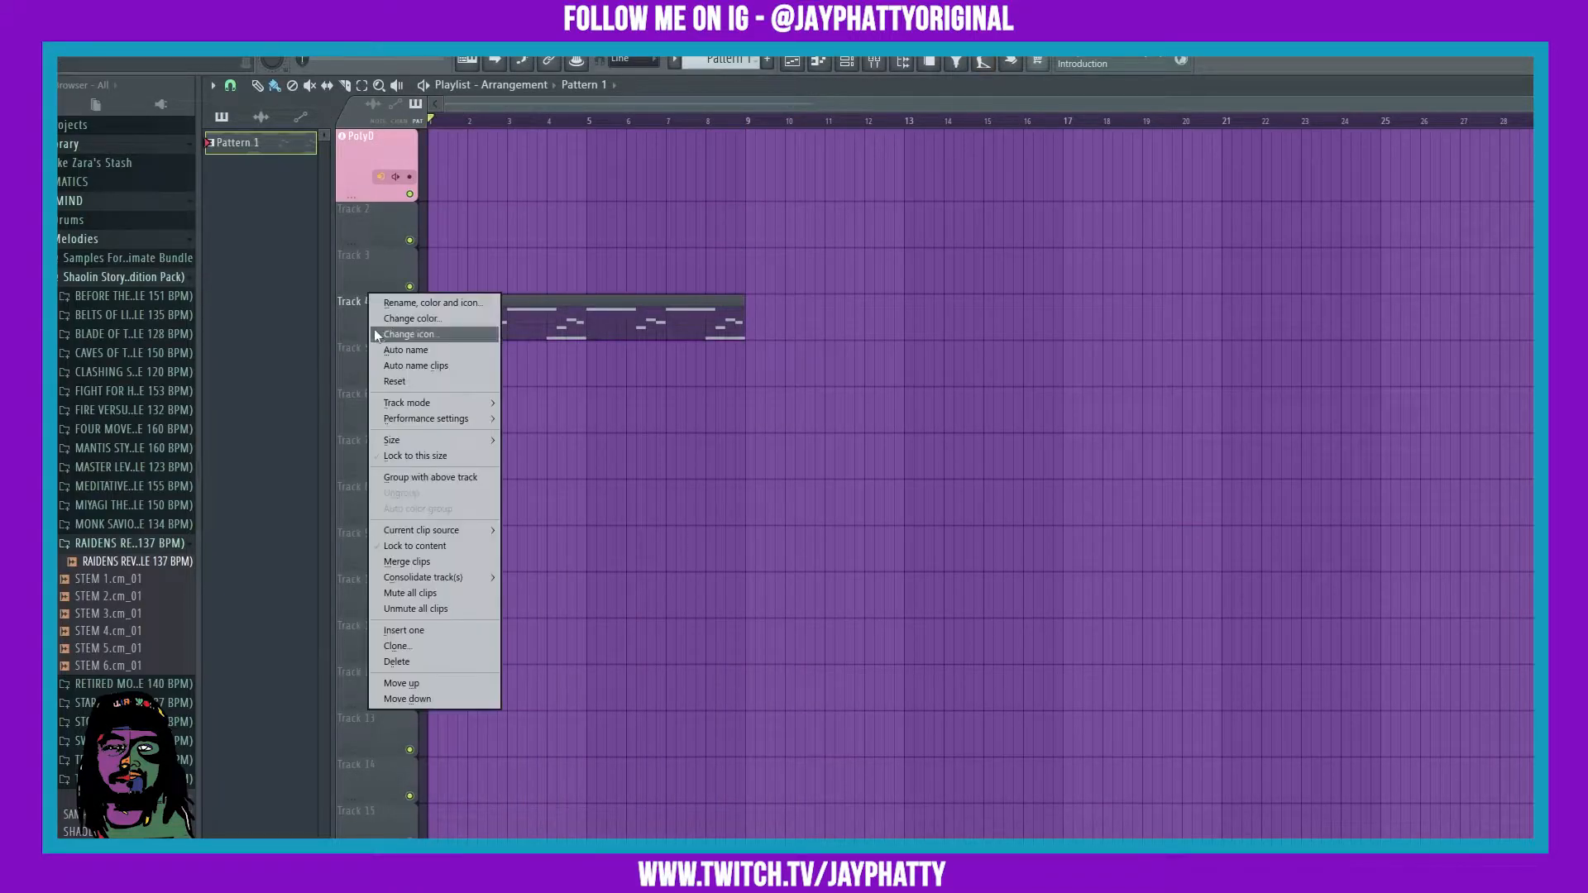
mouse_move(424, 577)
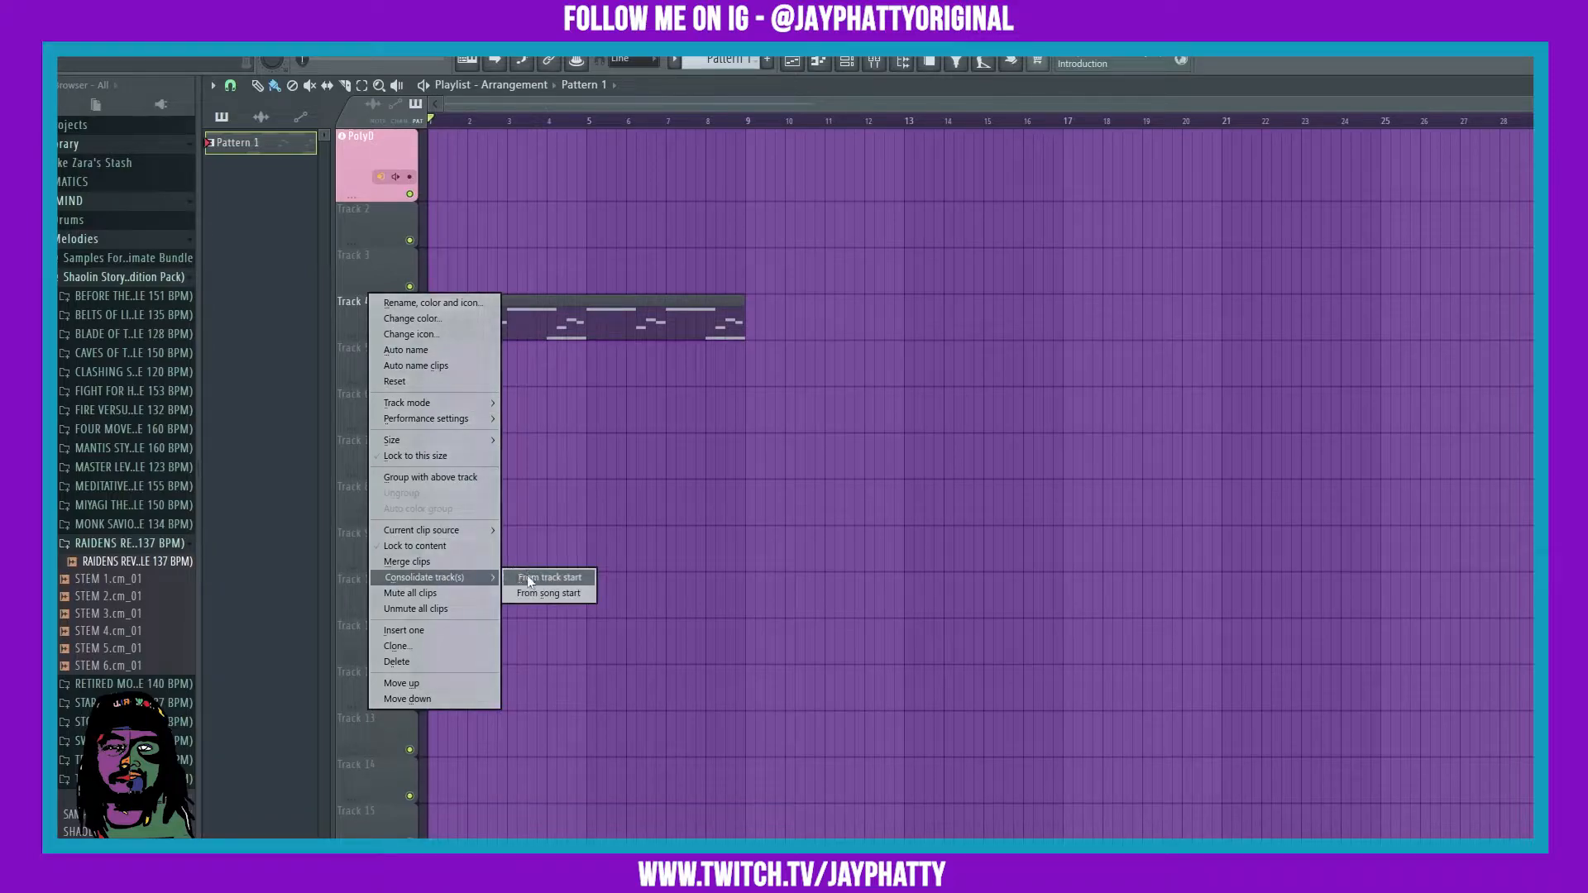
left_click(547, 578)
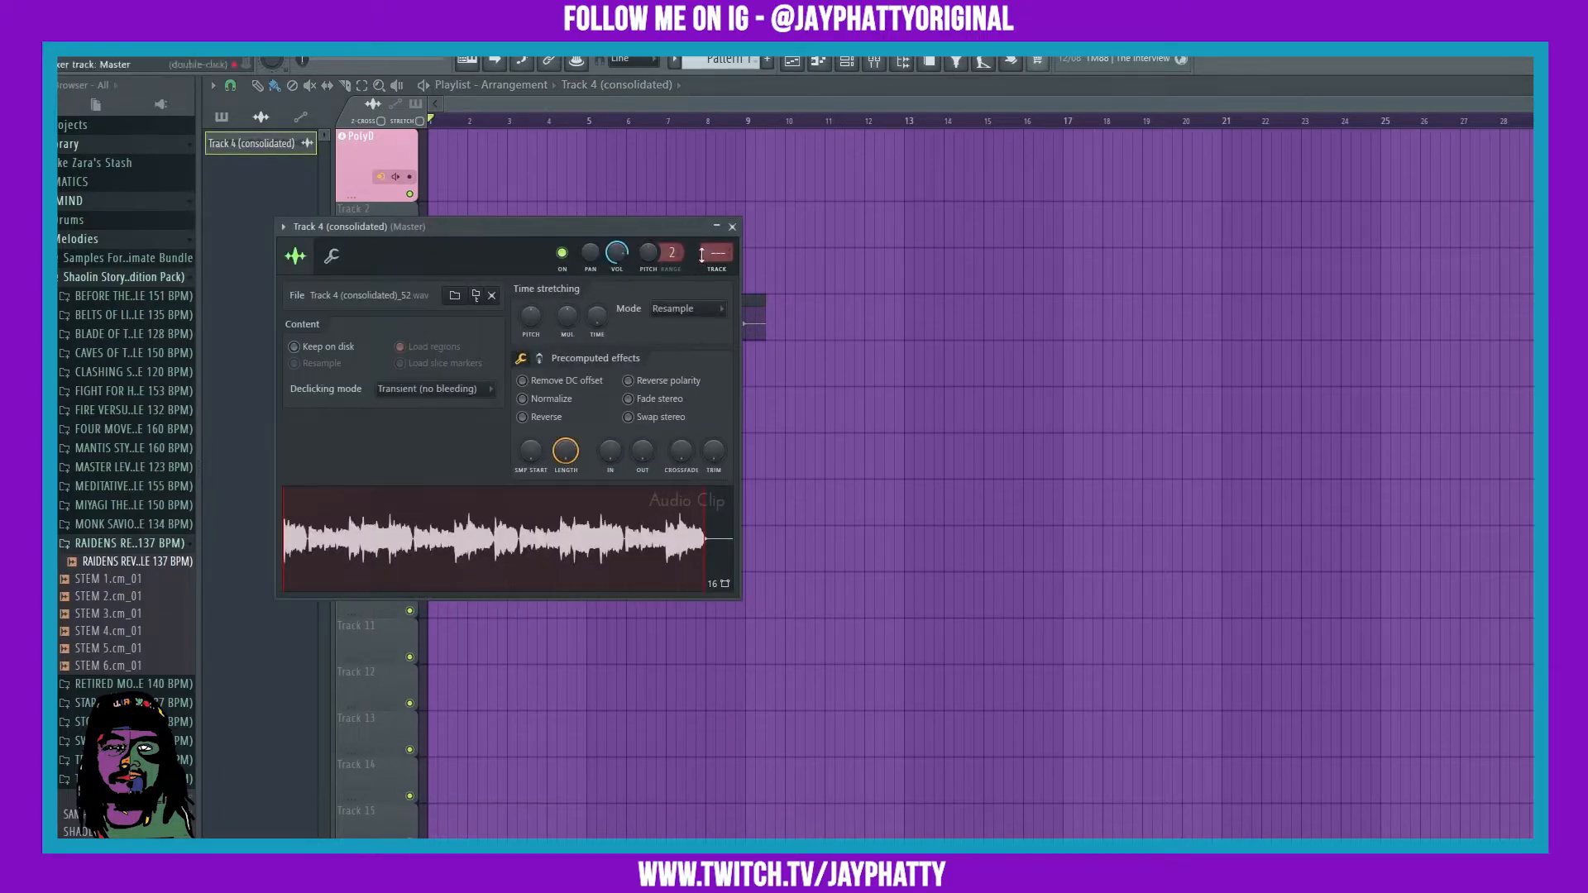
Set the consolidated clip's time stretching mode to Stretch Pro and close its settings
left_click(718, 309)
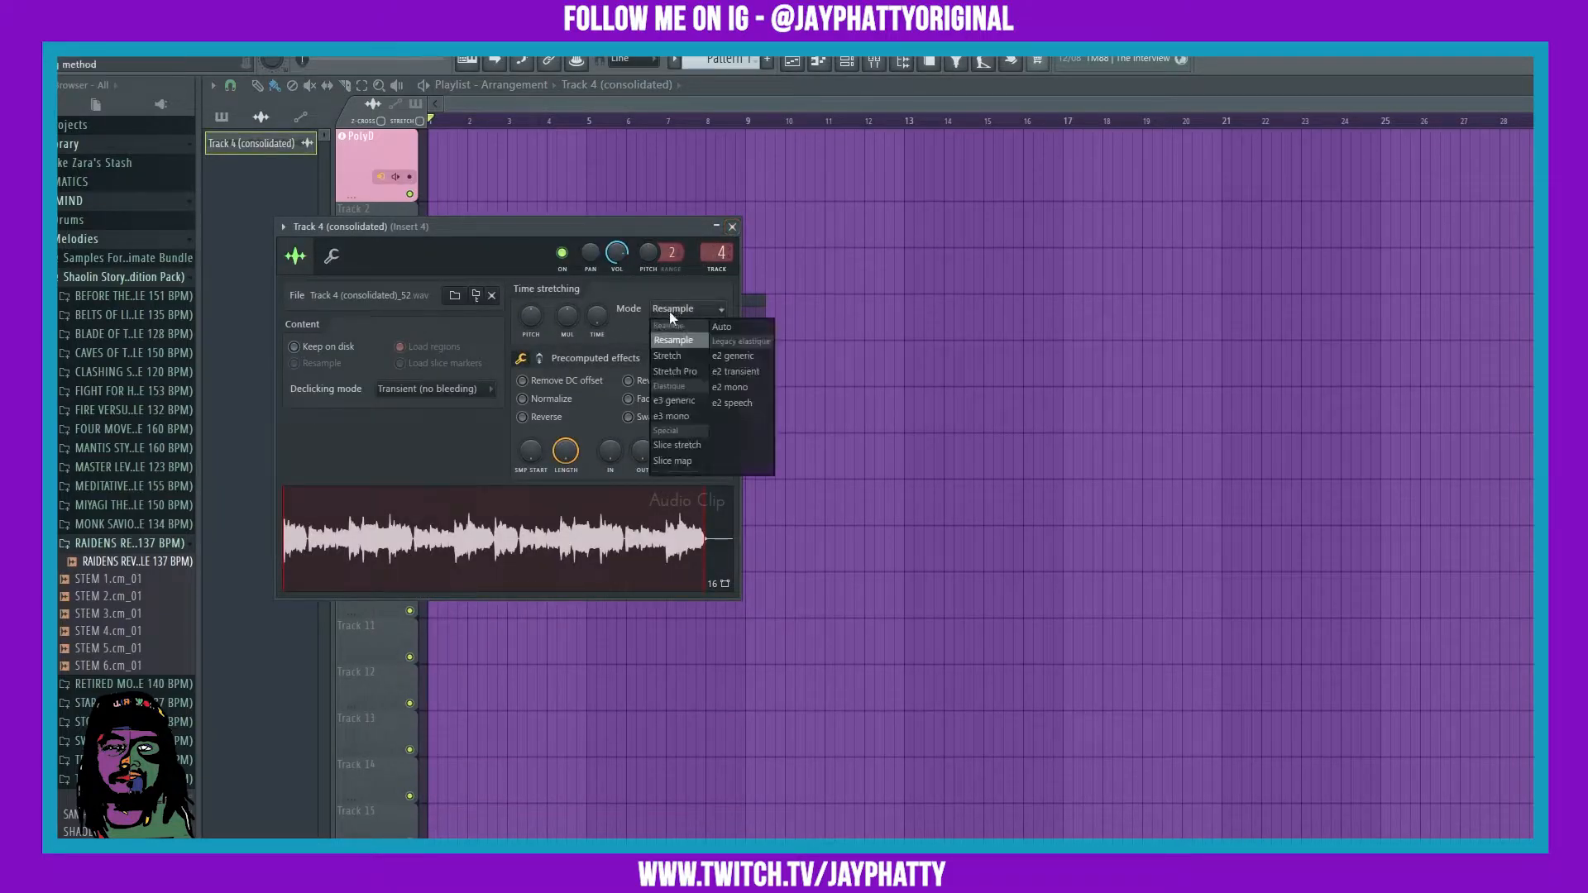
left_click(667, 355)
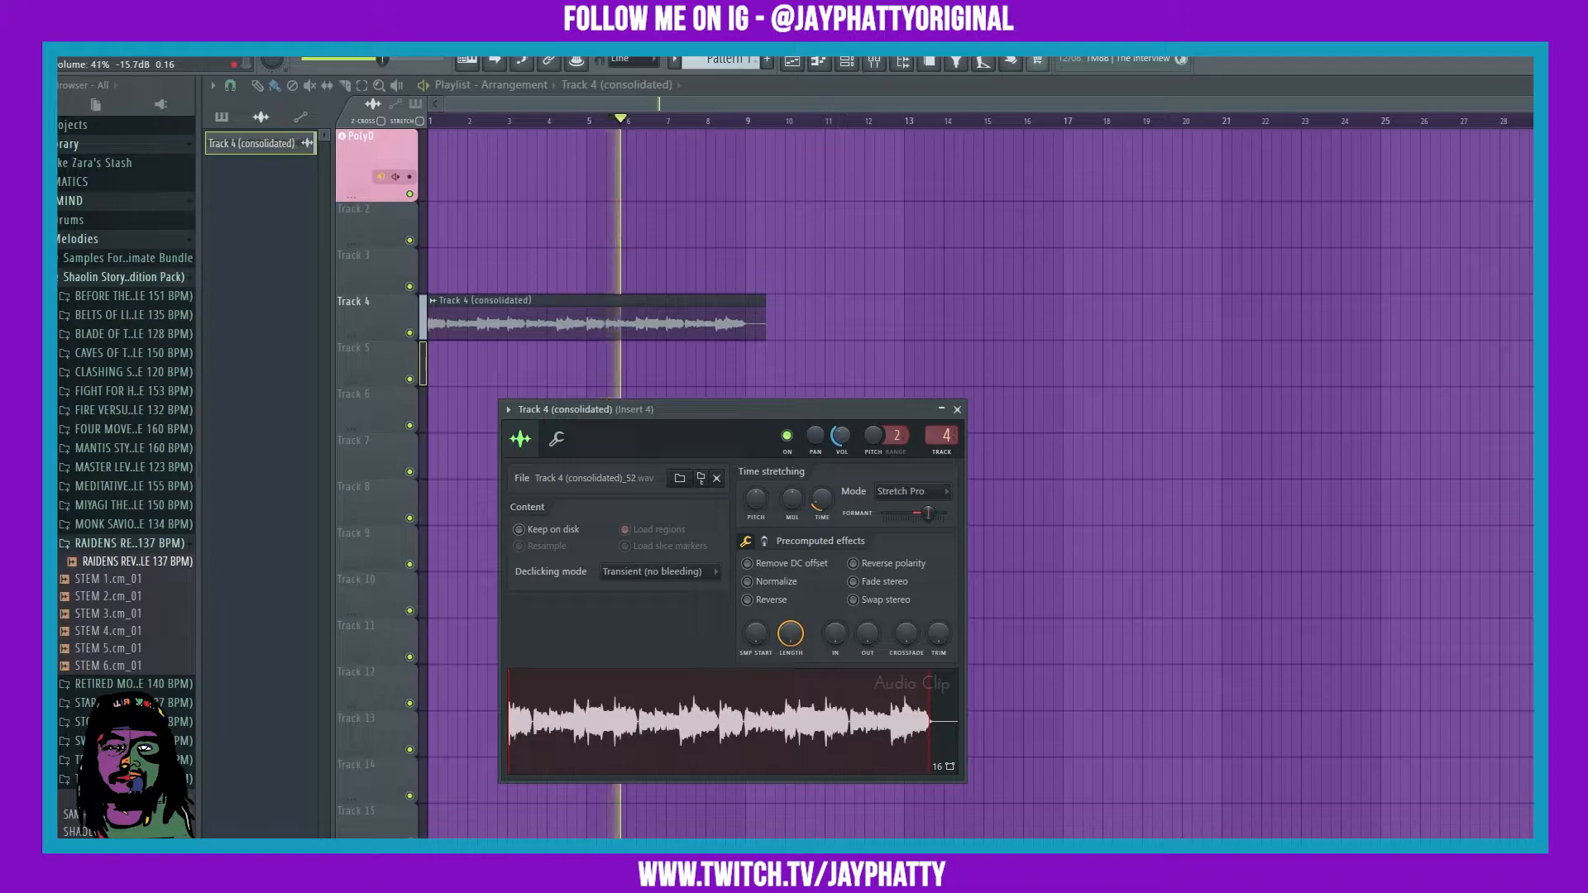
left_click(956, 409)
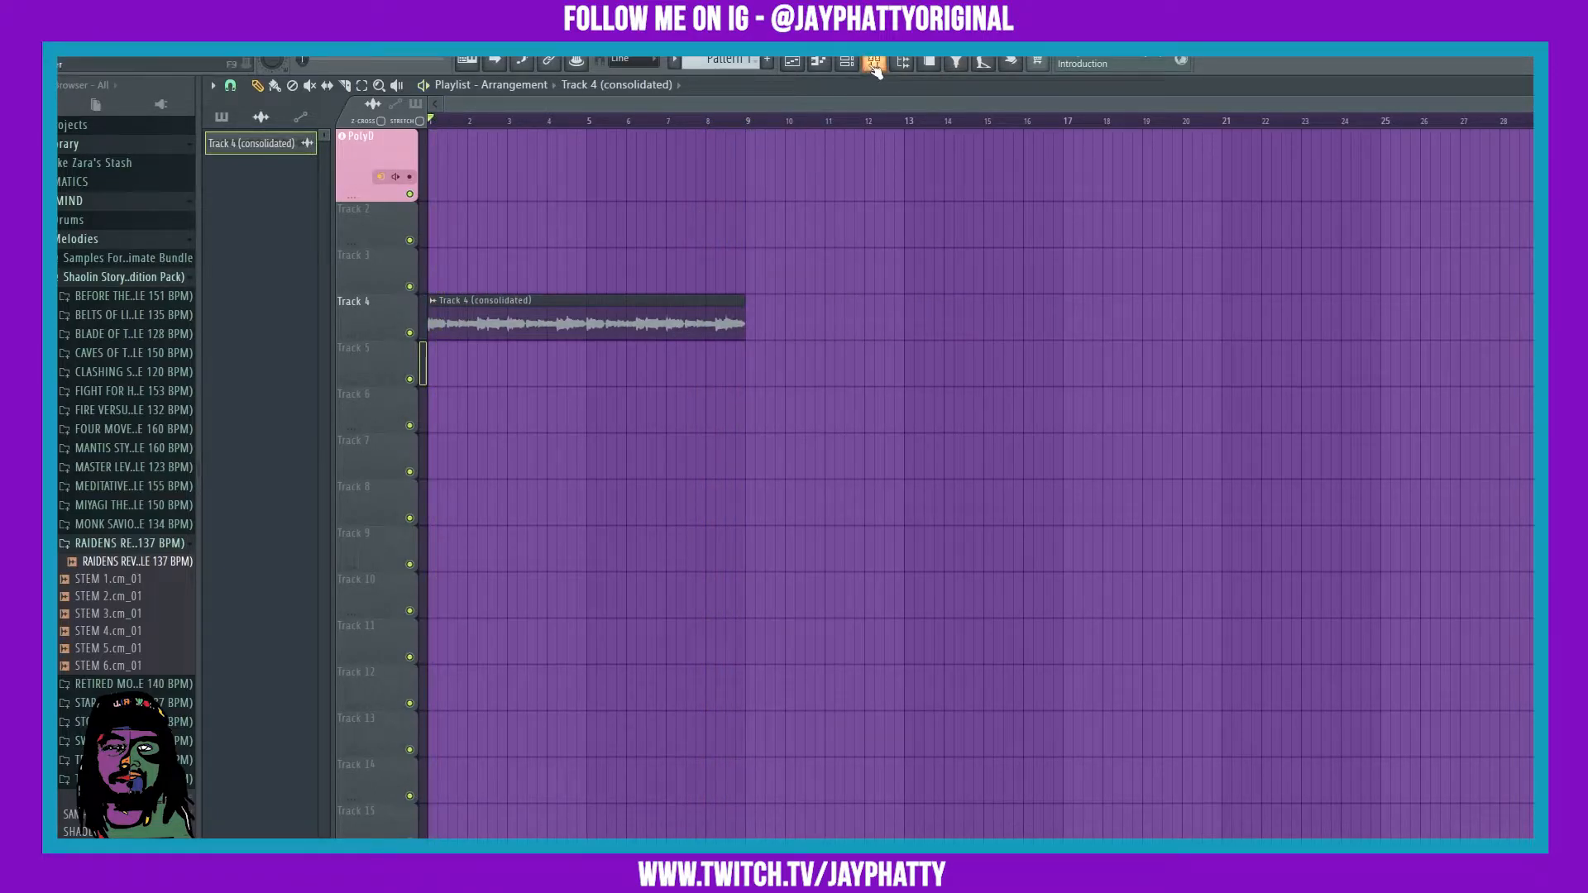
Load Gross Beat on mixer Insert 4 with the Slow Tripplet time preset
left_click(873, 62)
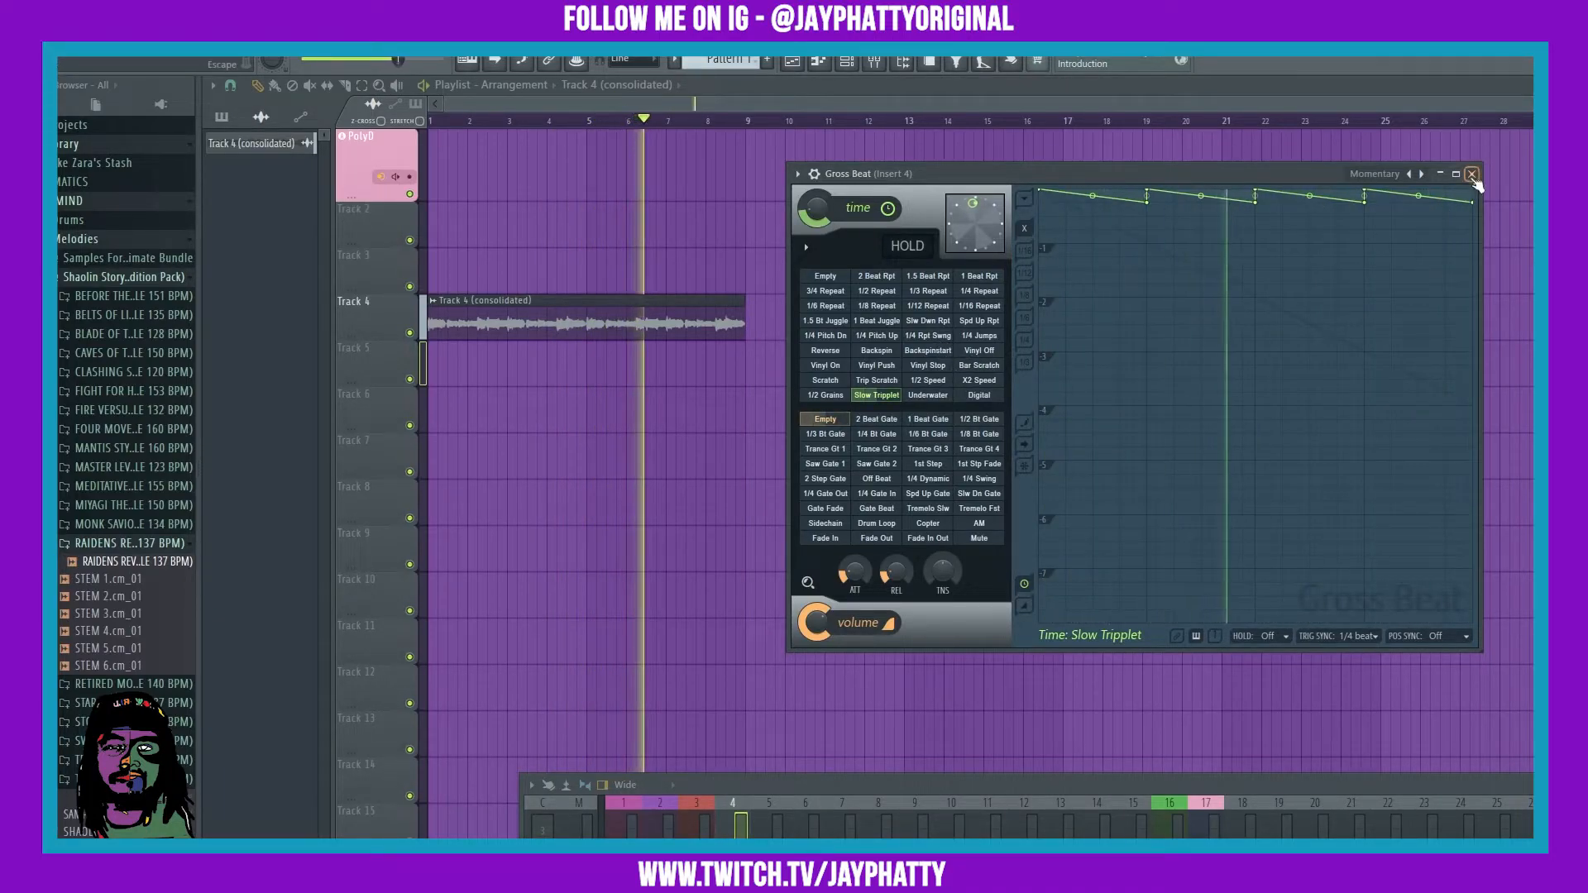
left_click(1471, 175)
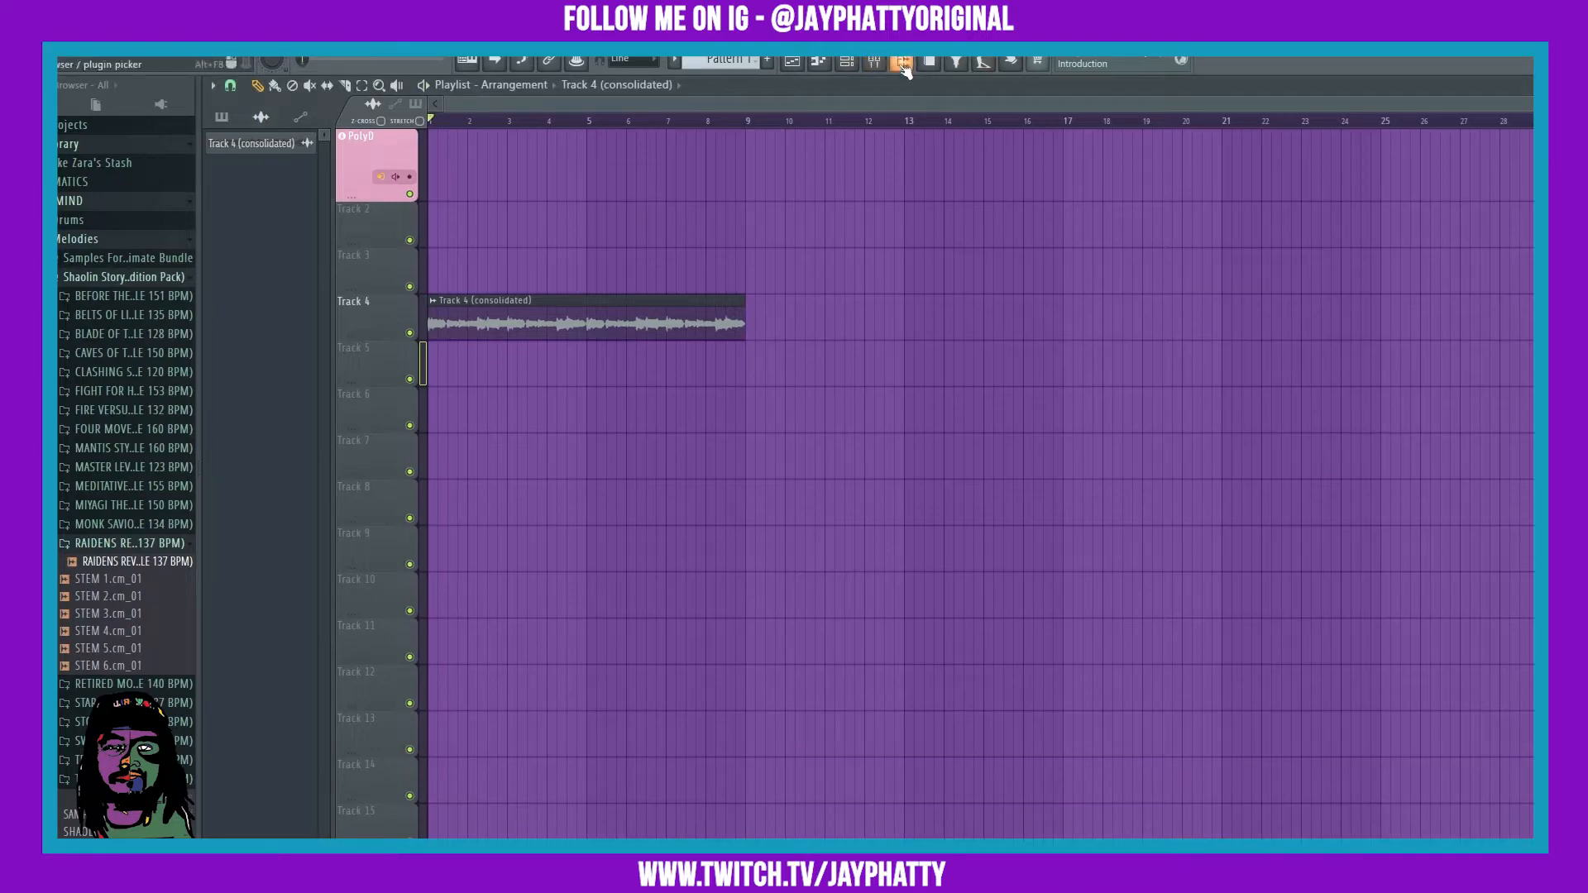
Consolidate Track 4 again and start the WAV render with default settings
left_click(899, 63)
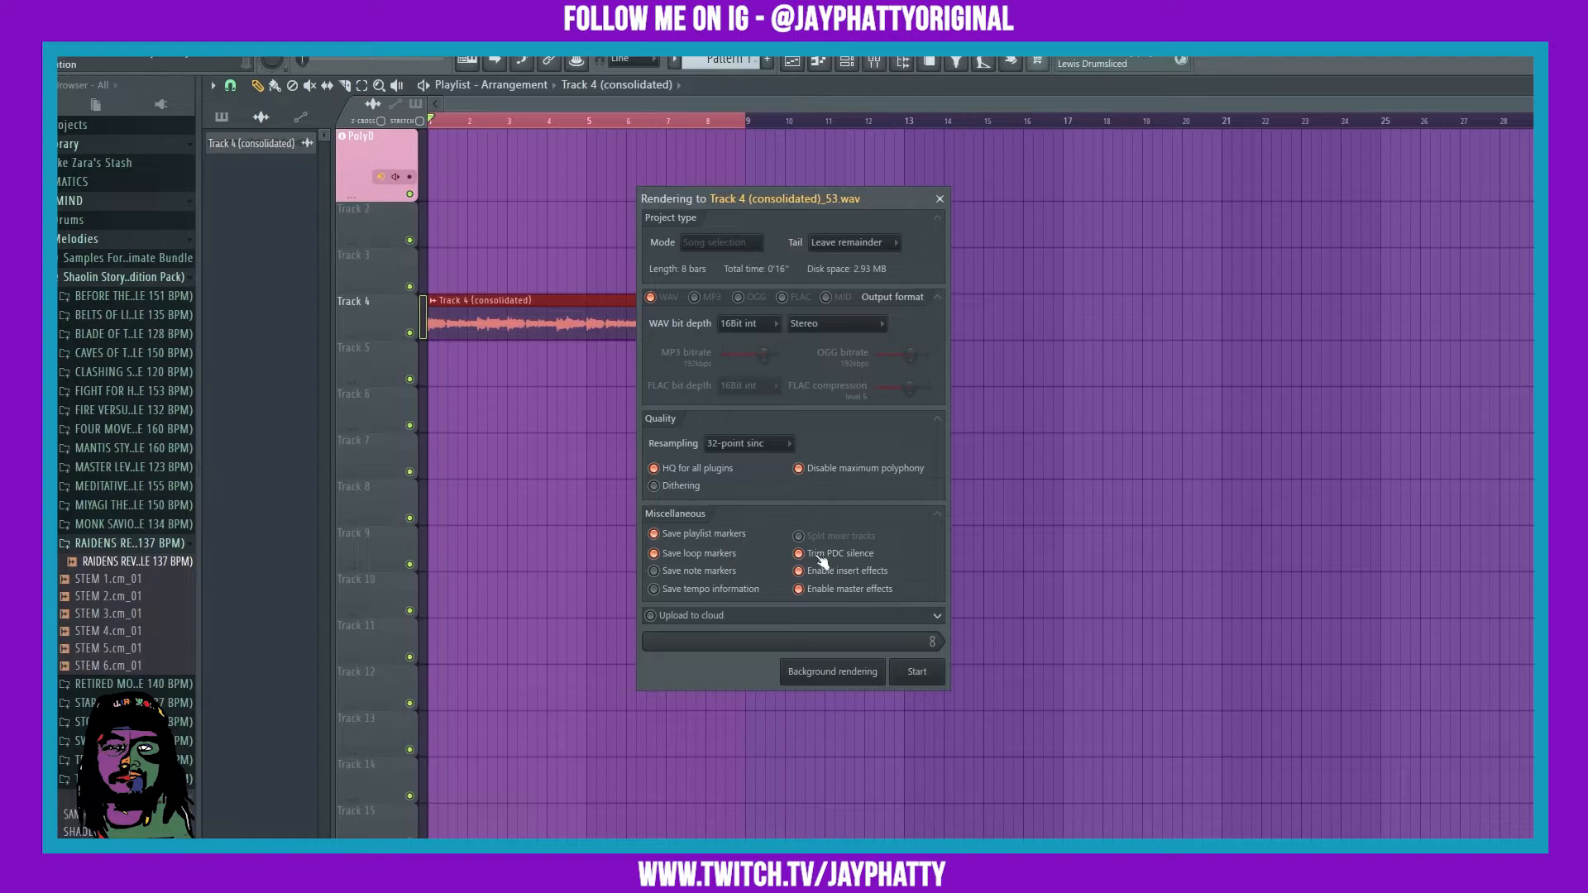
left_click(914, 671)
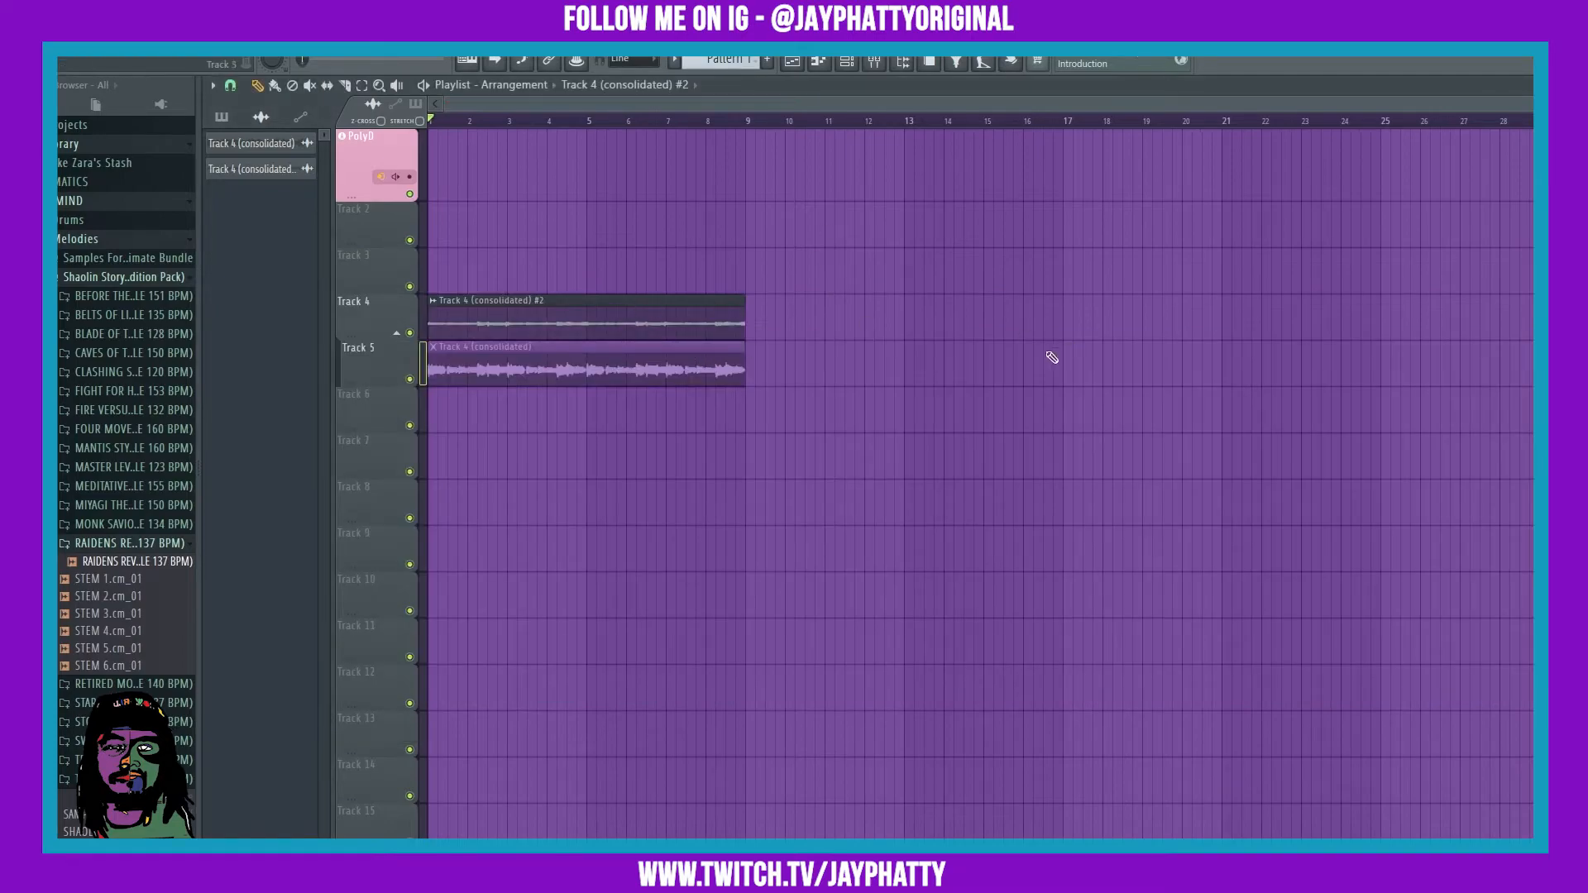
Delete Track 5 with the original clip and open the #2 render's channel settings
right_click(355, 347)
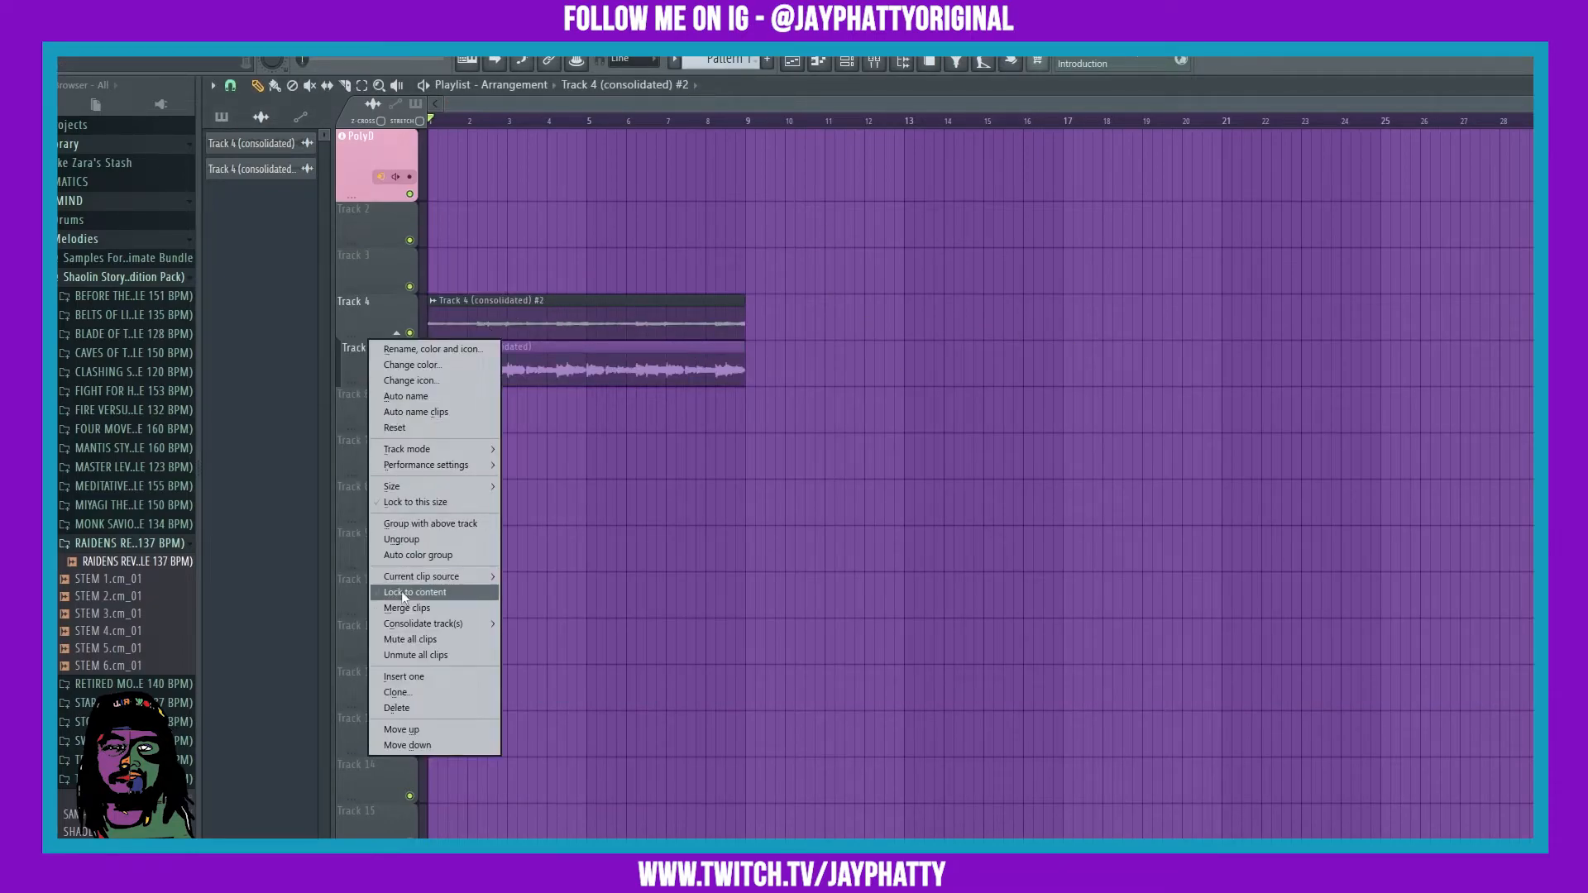
left_click(396, 707)
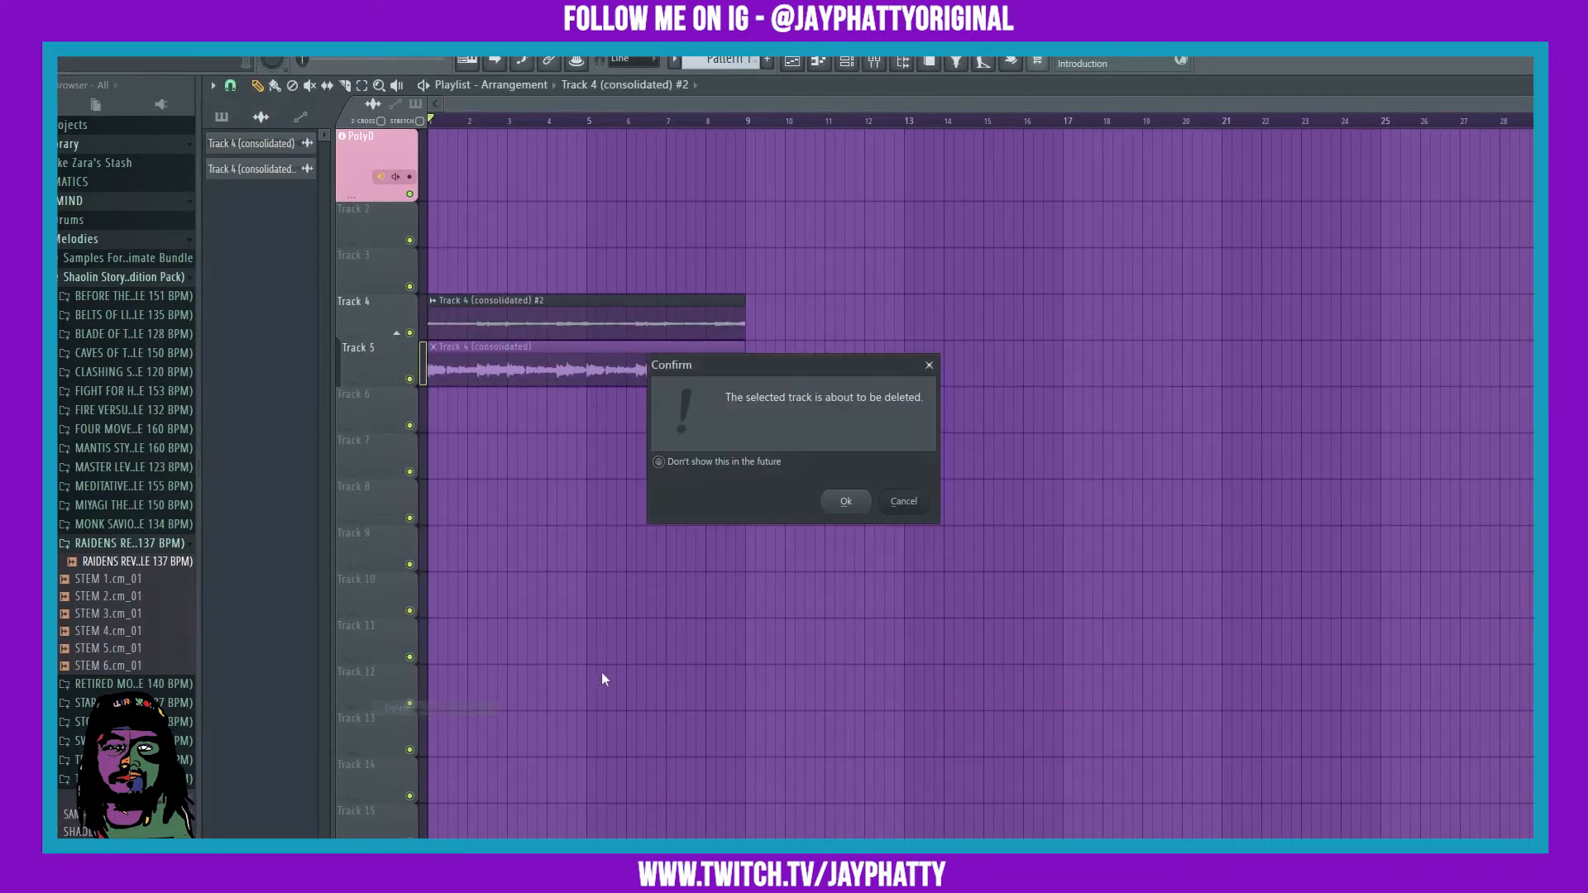
left_click(844, 500)
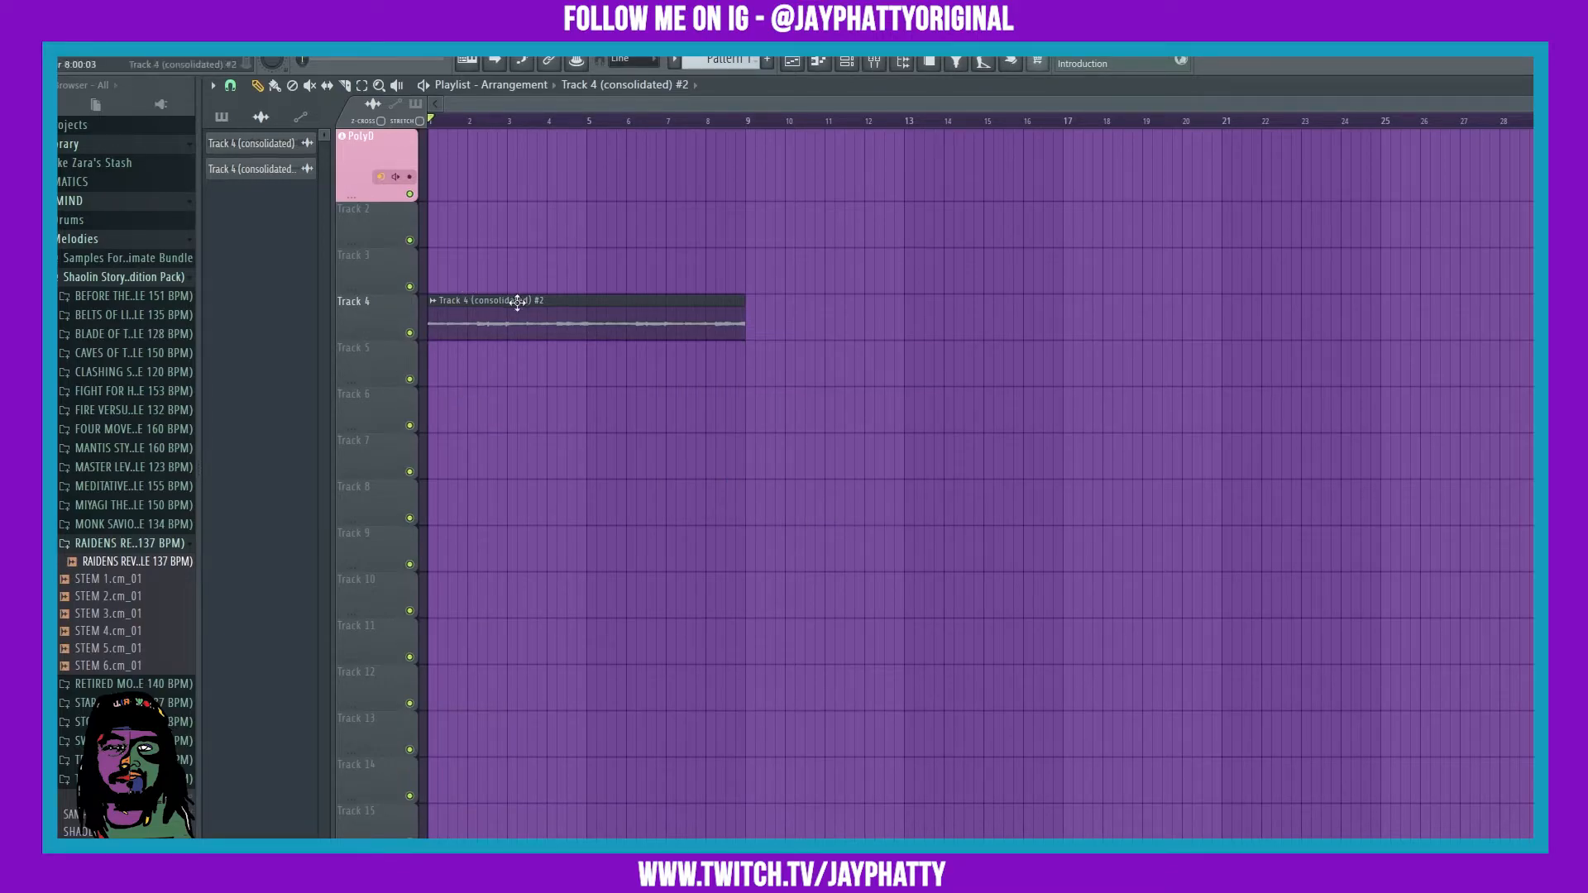
double_click(516, 301)
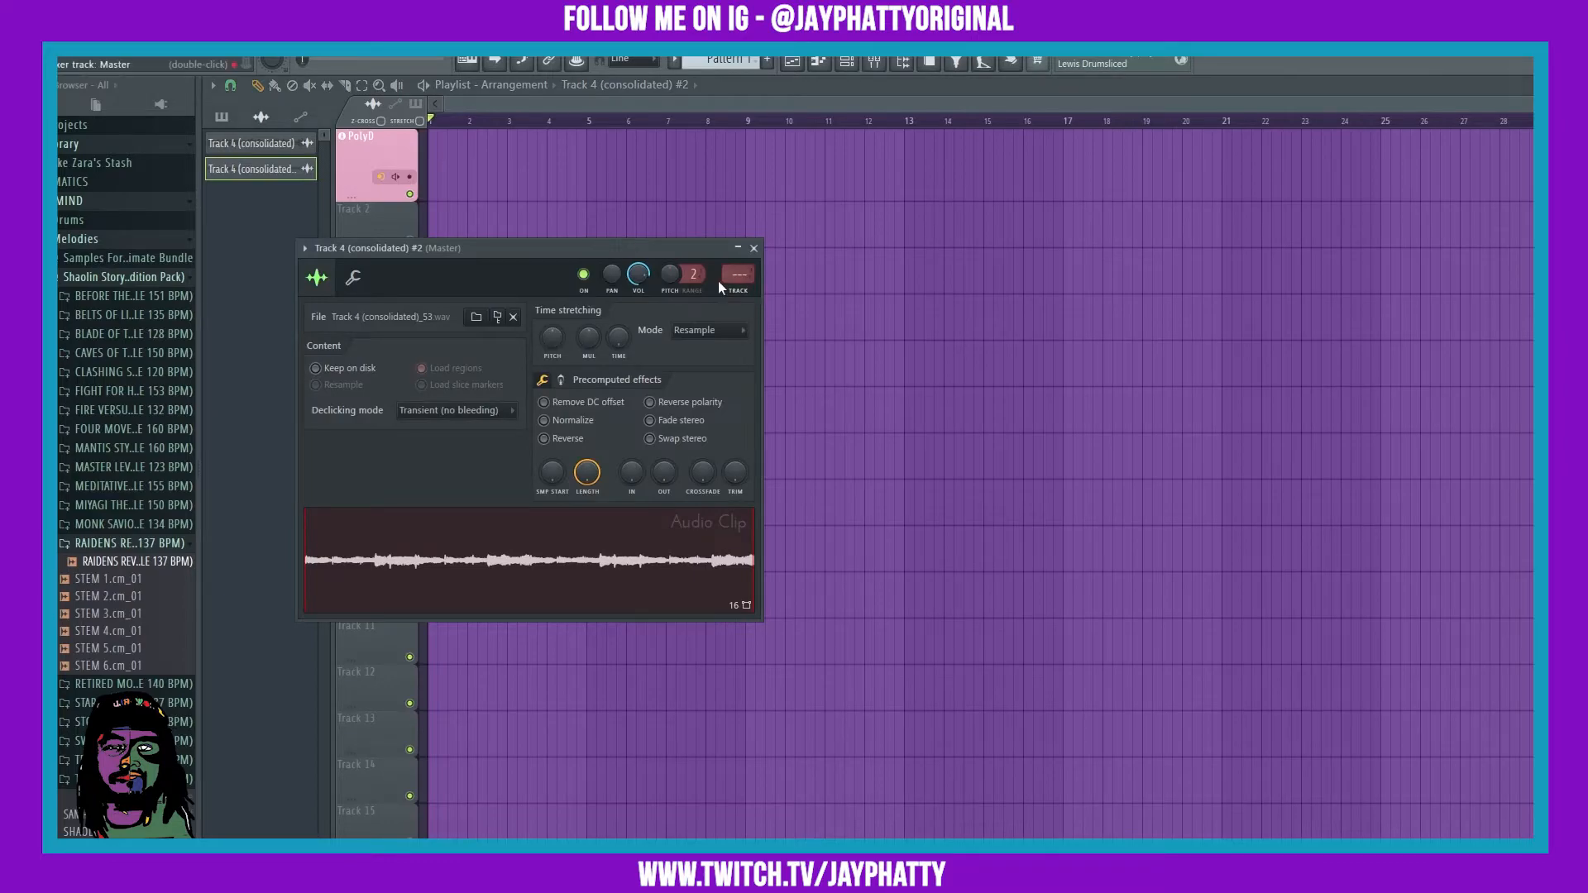